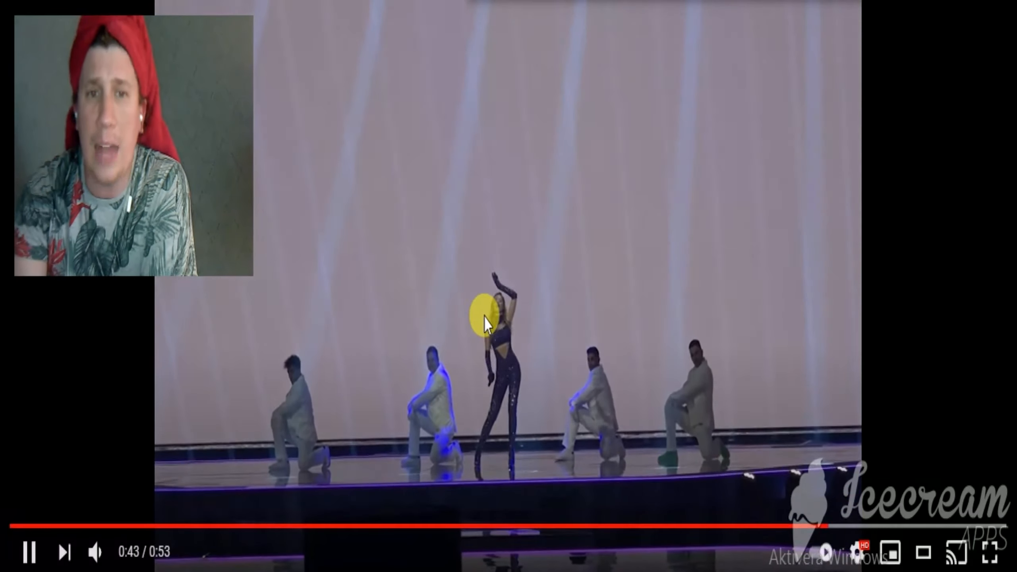
Pause the dance performance to comment, then resume the next Eurovision logo rehearsal clip.
{"action": "left_click", "coordinate": [29, 551]}
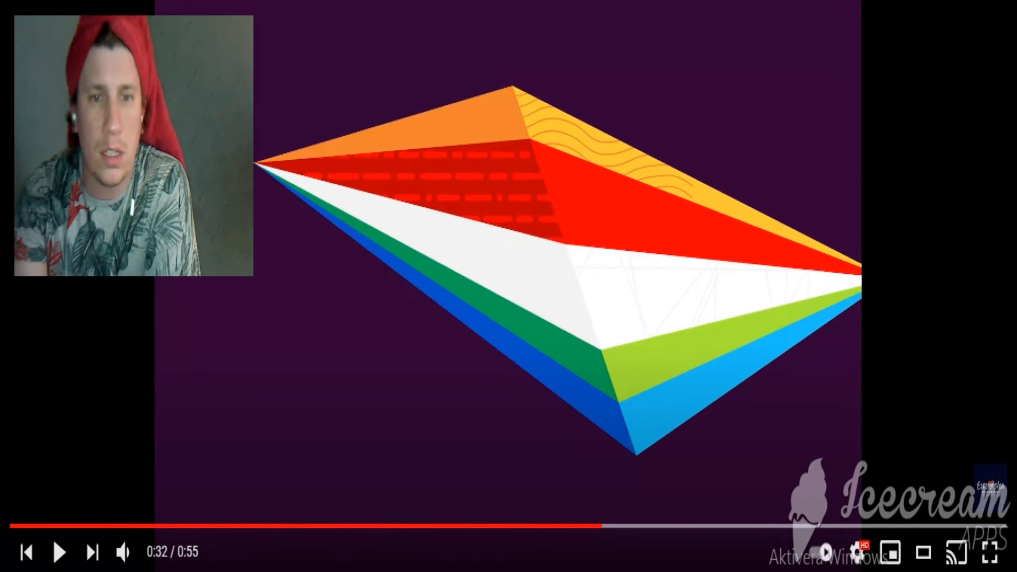
{"action": "mouse_move", "coordinate": [58, 552]}
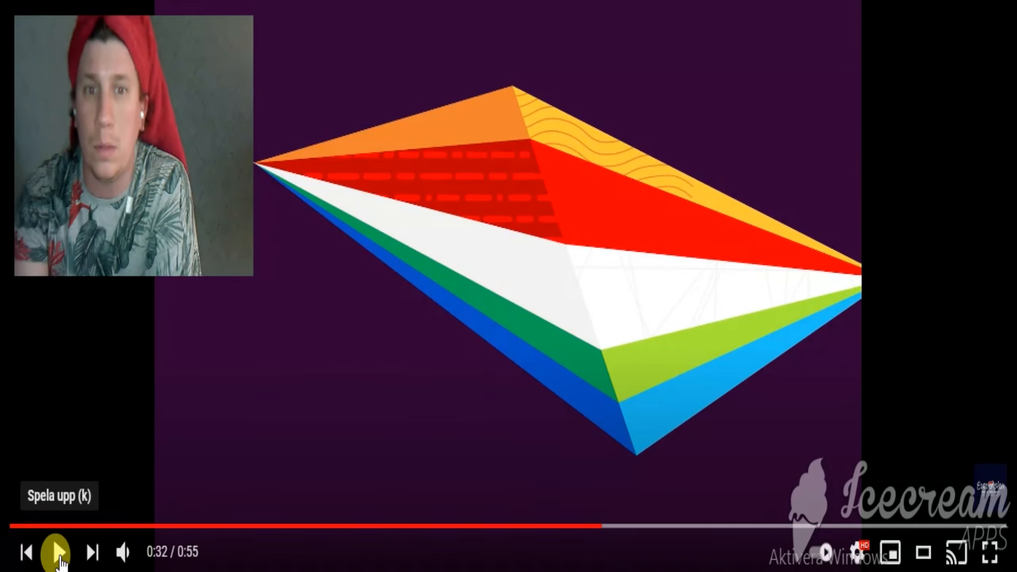
{"action": "left_click", "coordinate": [56, 553]}
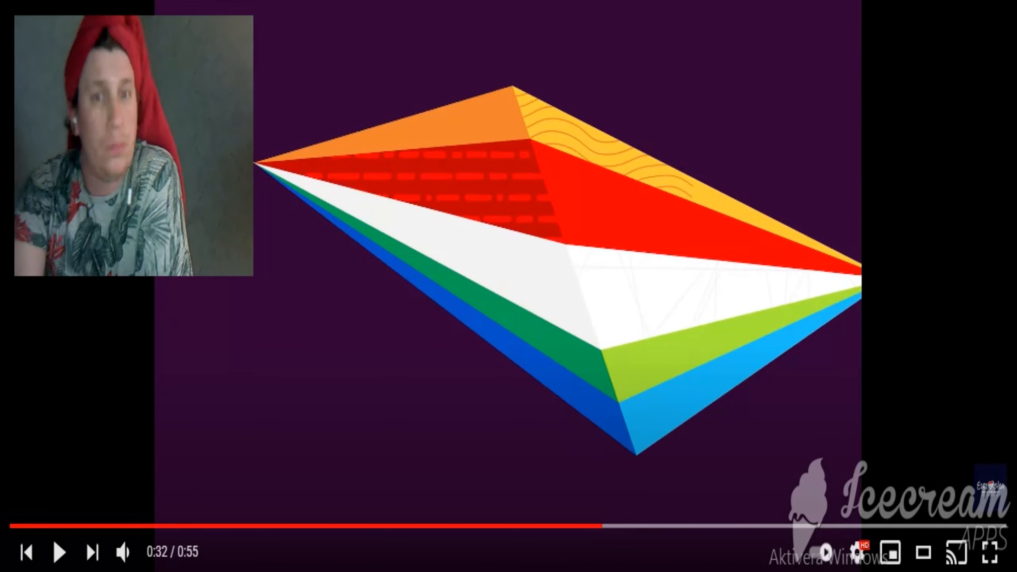
{"action": "mouse_move", "coordinate": [384, 66]}
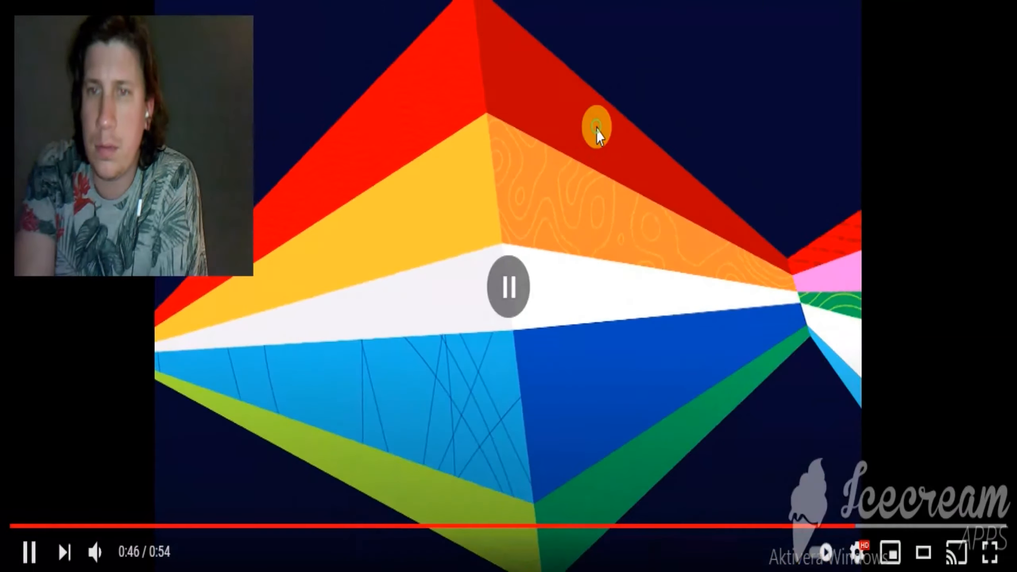
Pause the Eurovision logo rehearsal clip at 0:46 of 0:54.
{"action": "left_click", "coordinate": [509, 288]}
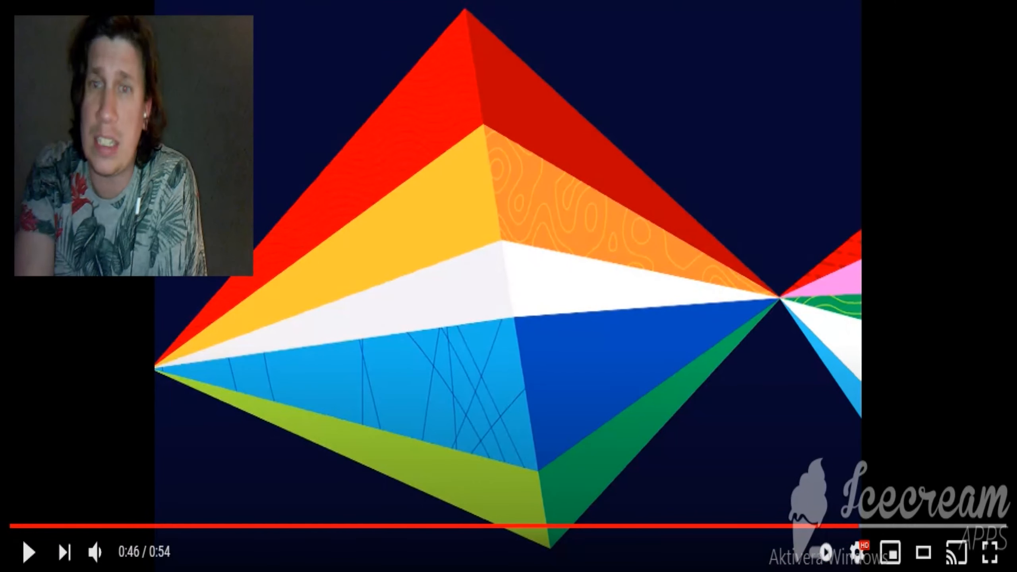